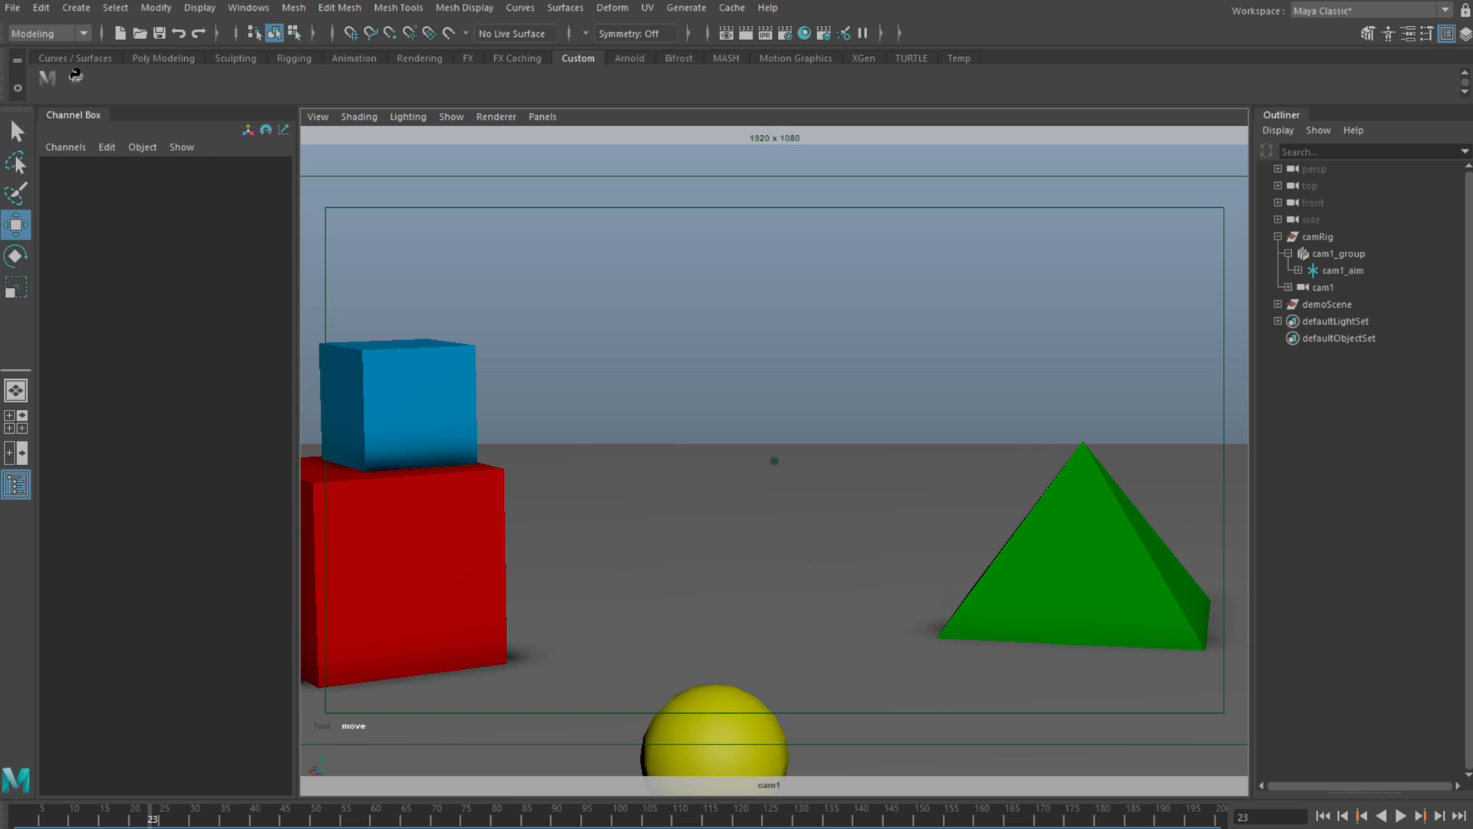
mouse_move(949, 673)
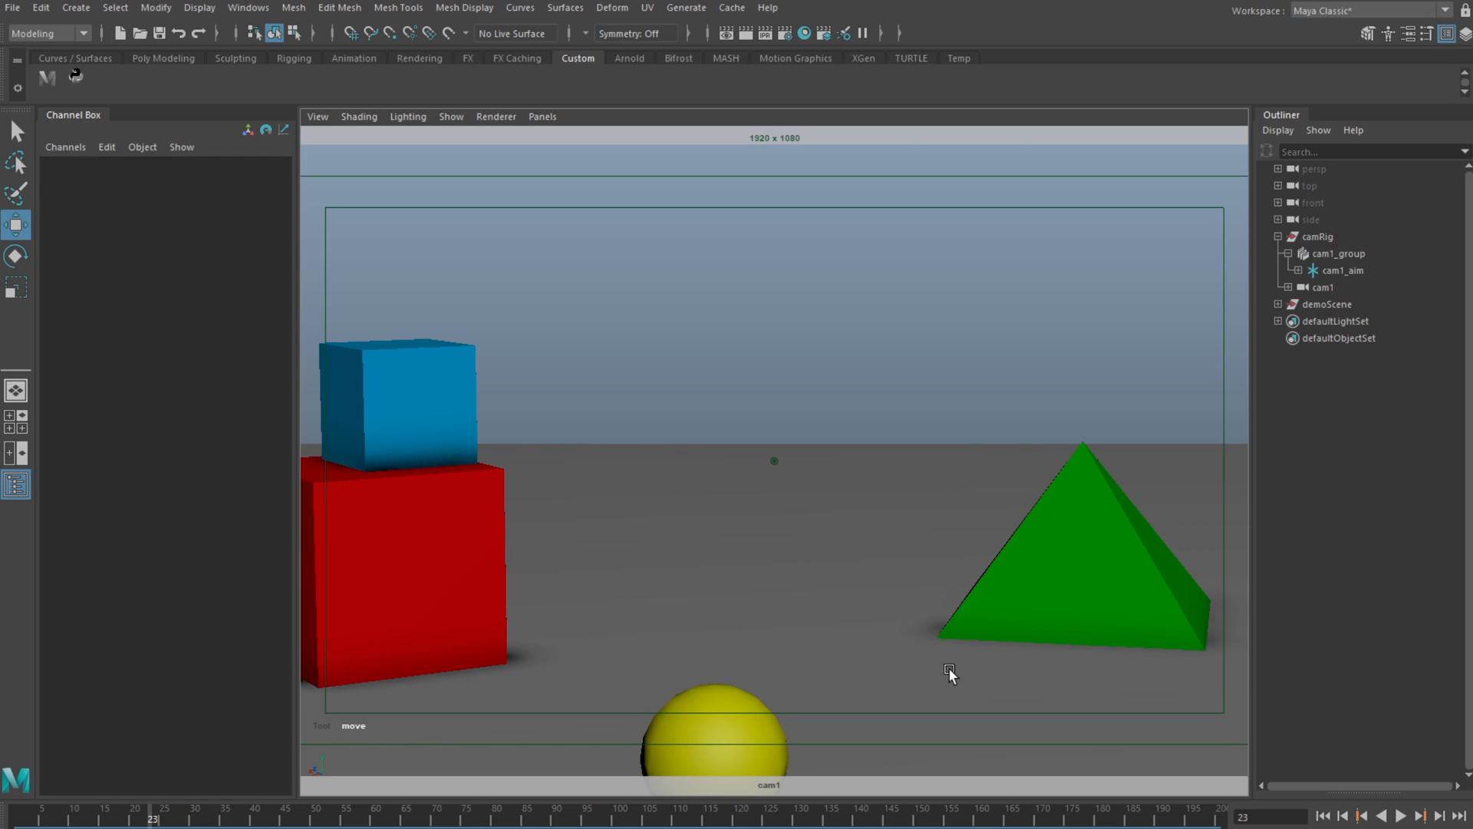
mouse_move(876, 335)
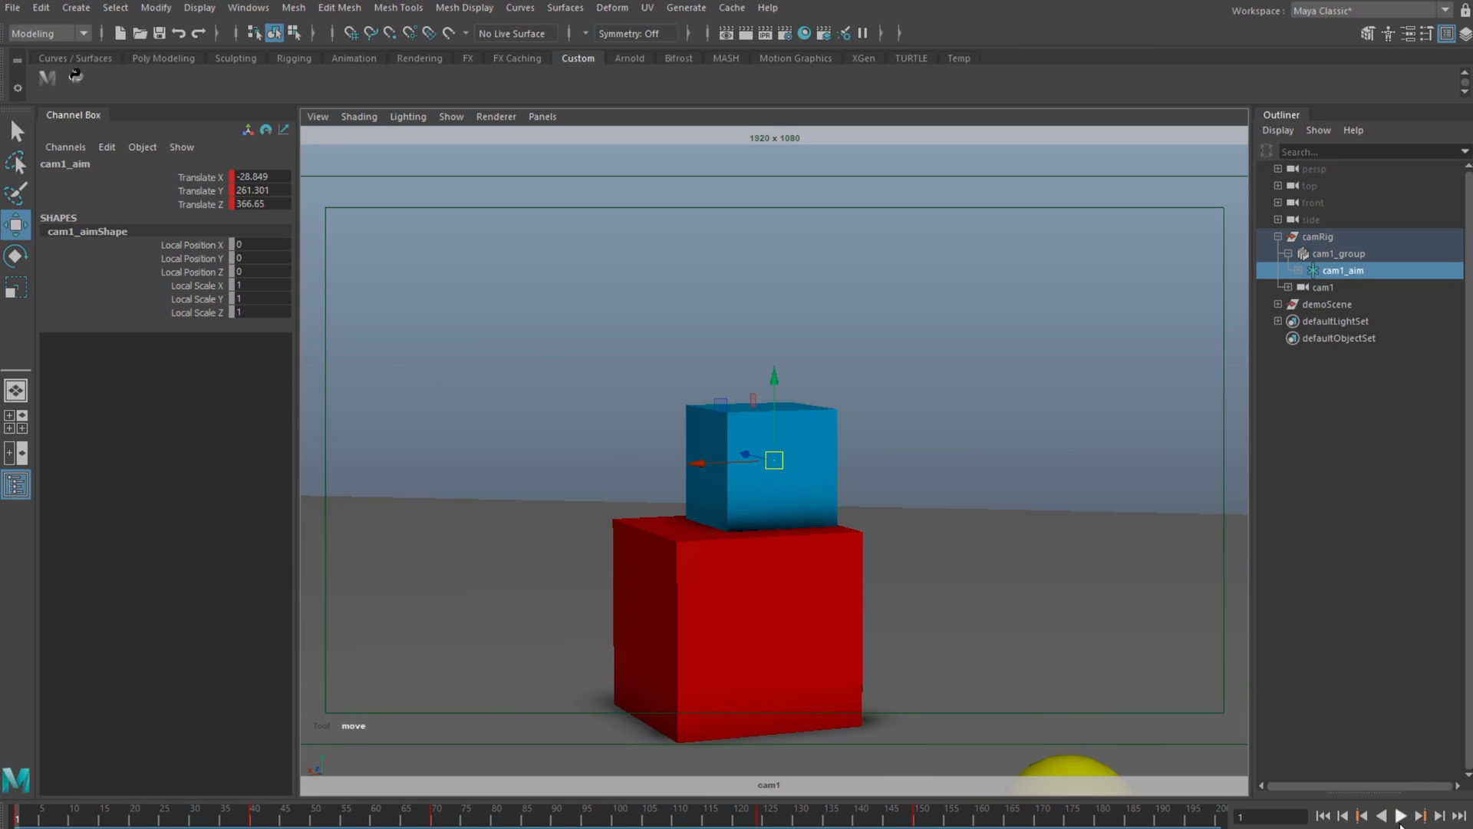
click(1399, 816)
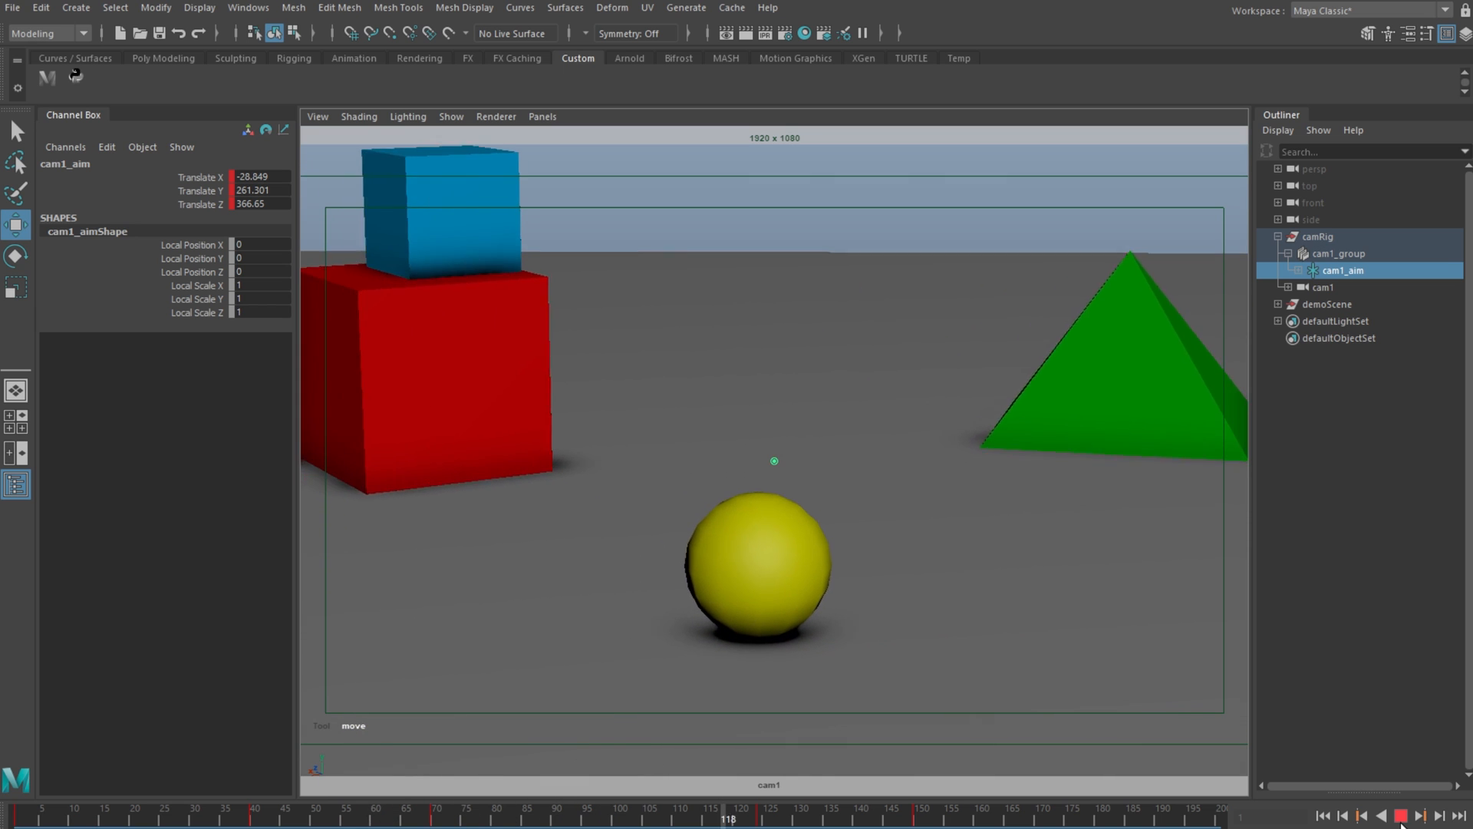
click(1400, 816)
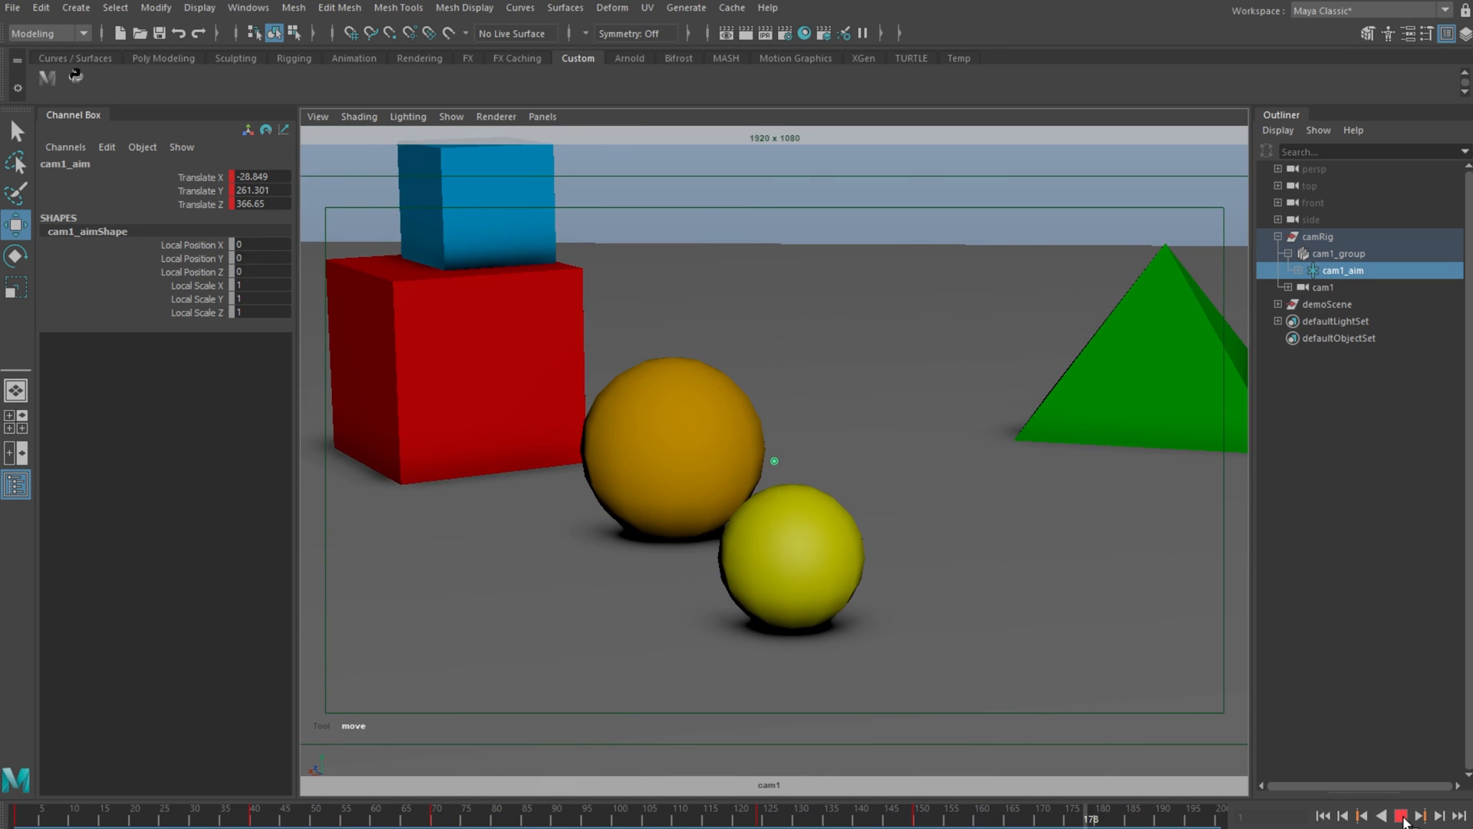
click(1398, 815)
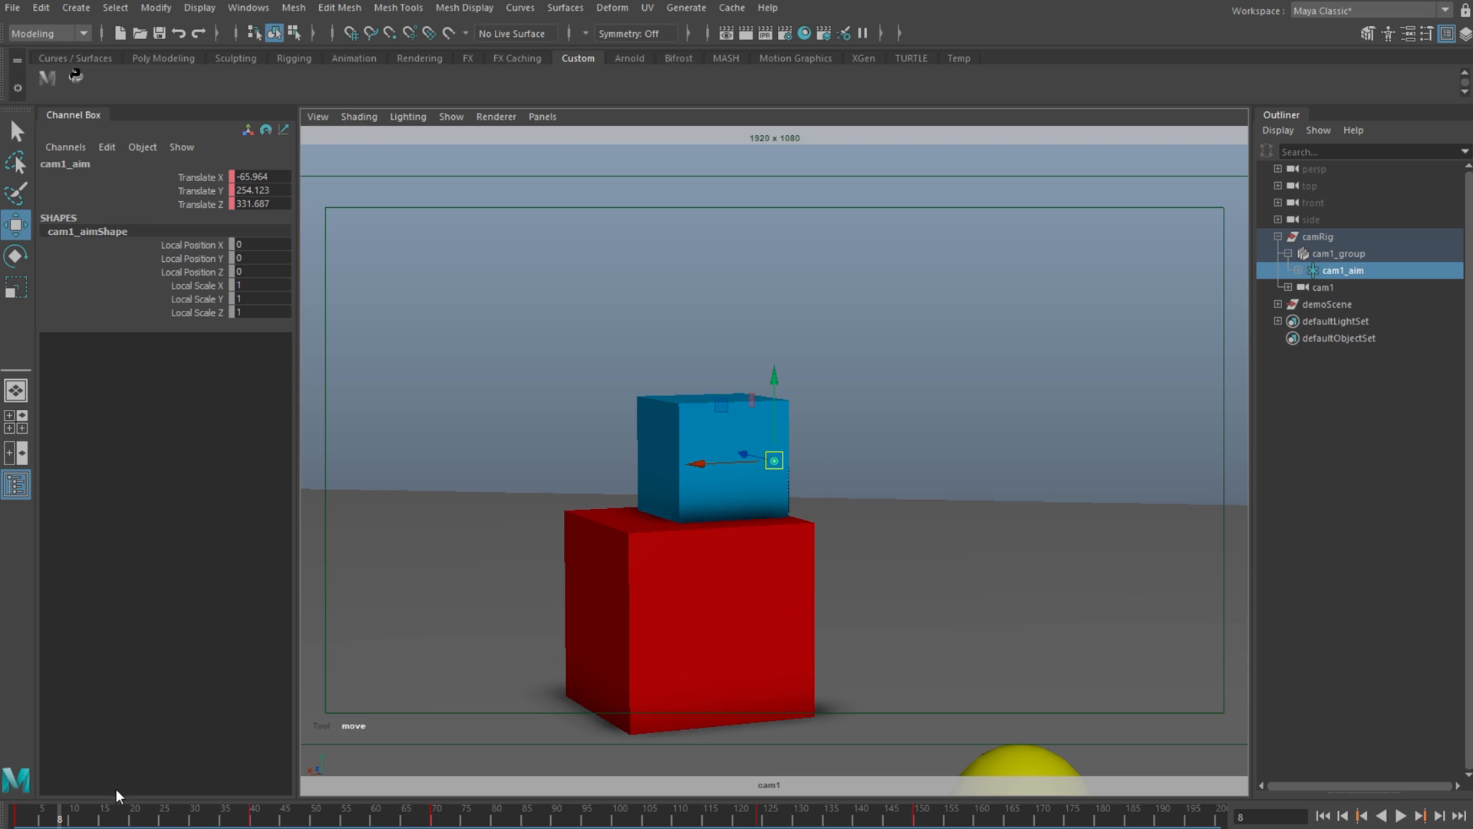
- Tilt cam1 by 6.3 and set its noise Pos X and Pos Y to 100
click(1323, 286)
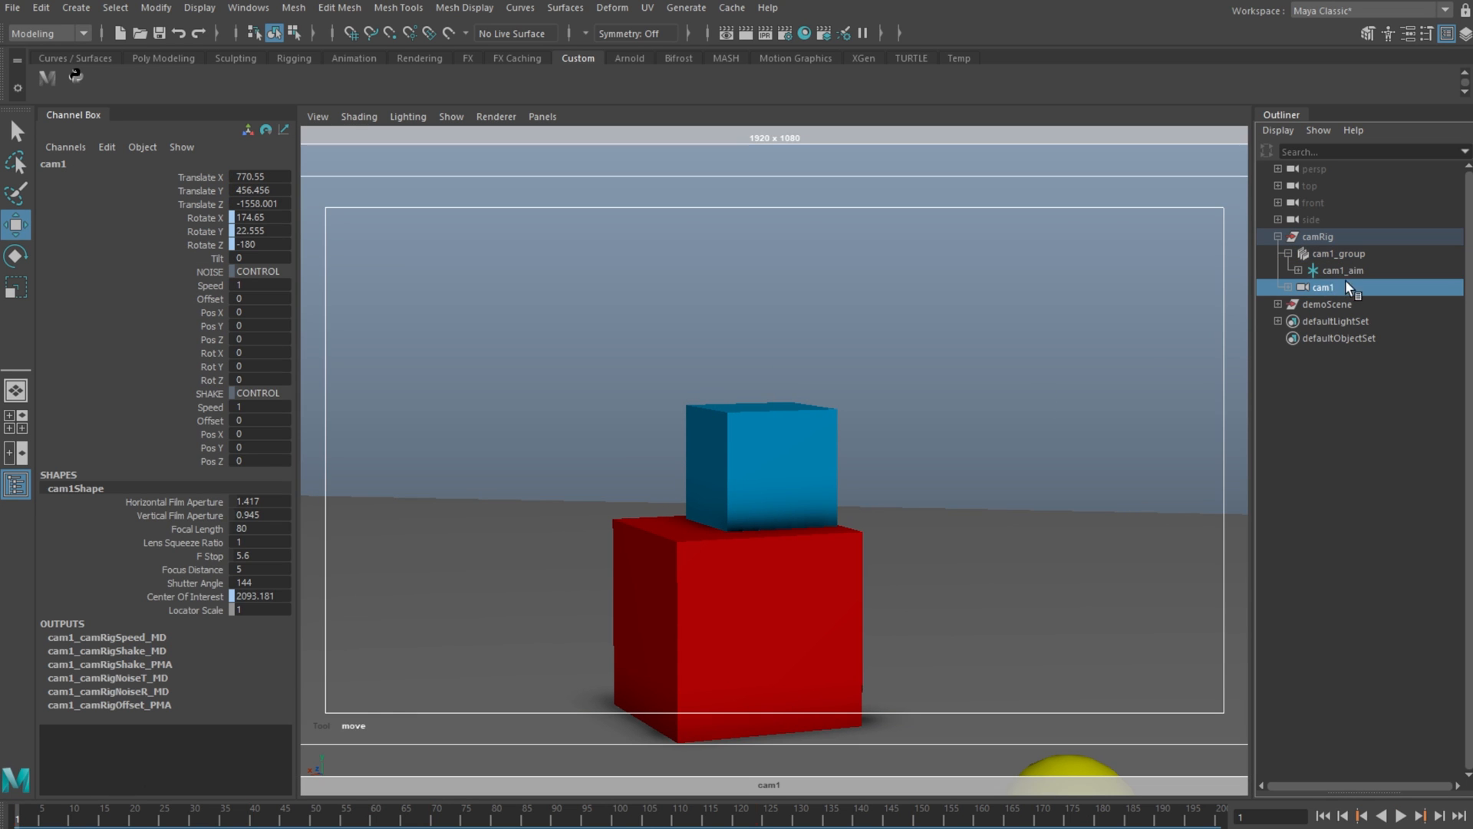
click(218, 258)
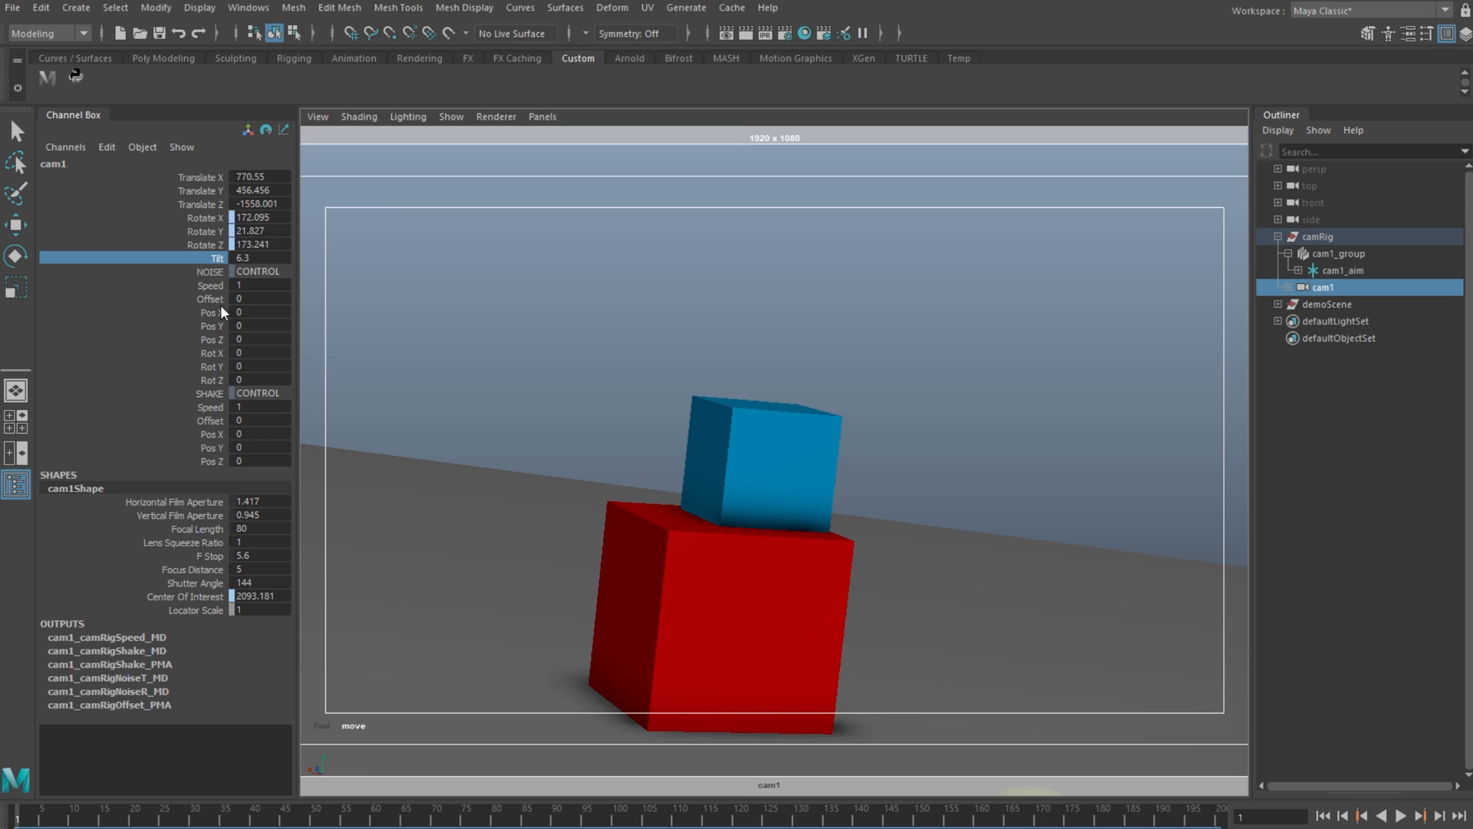
click(261, 312)
text(100)
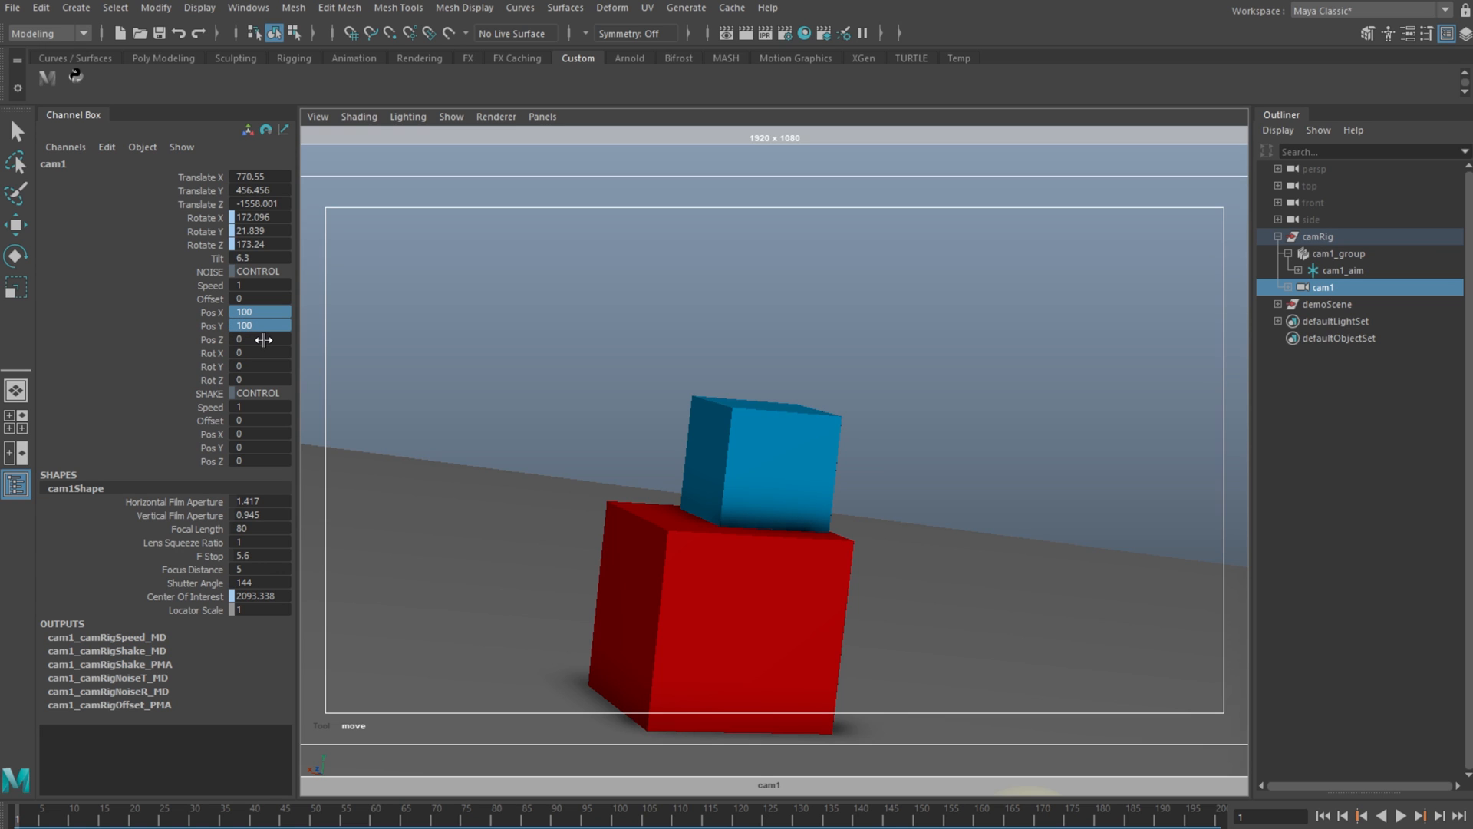
mouse_move(254, 358)
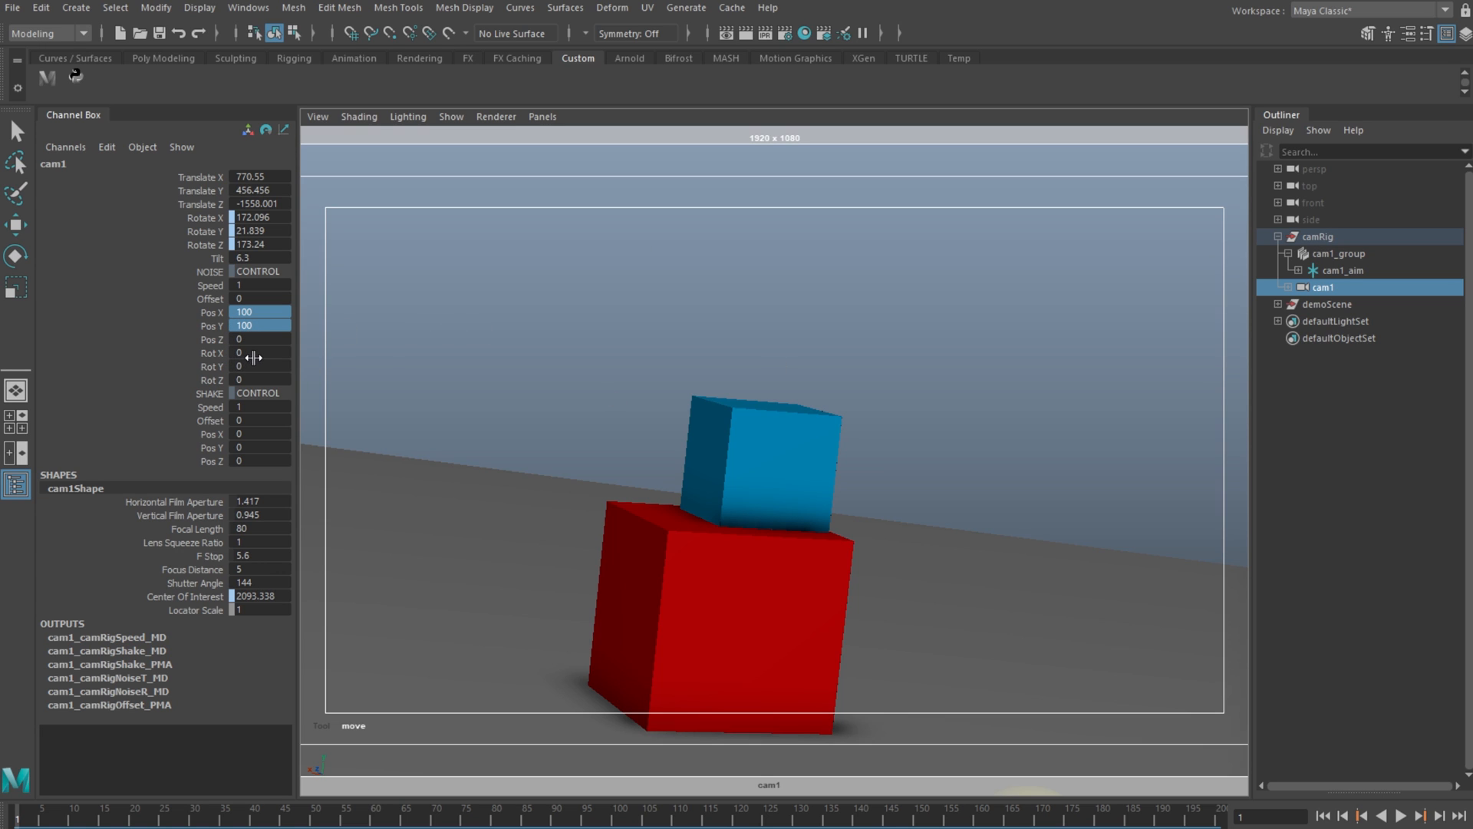
- Set cam1's noise Rot X and Rot Y to 0.2, then play back and stop
click(261, 367)
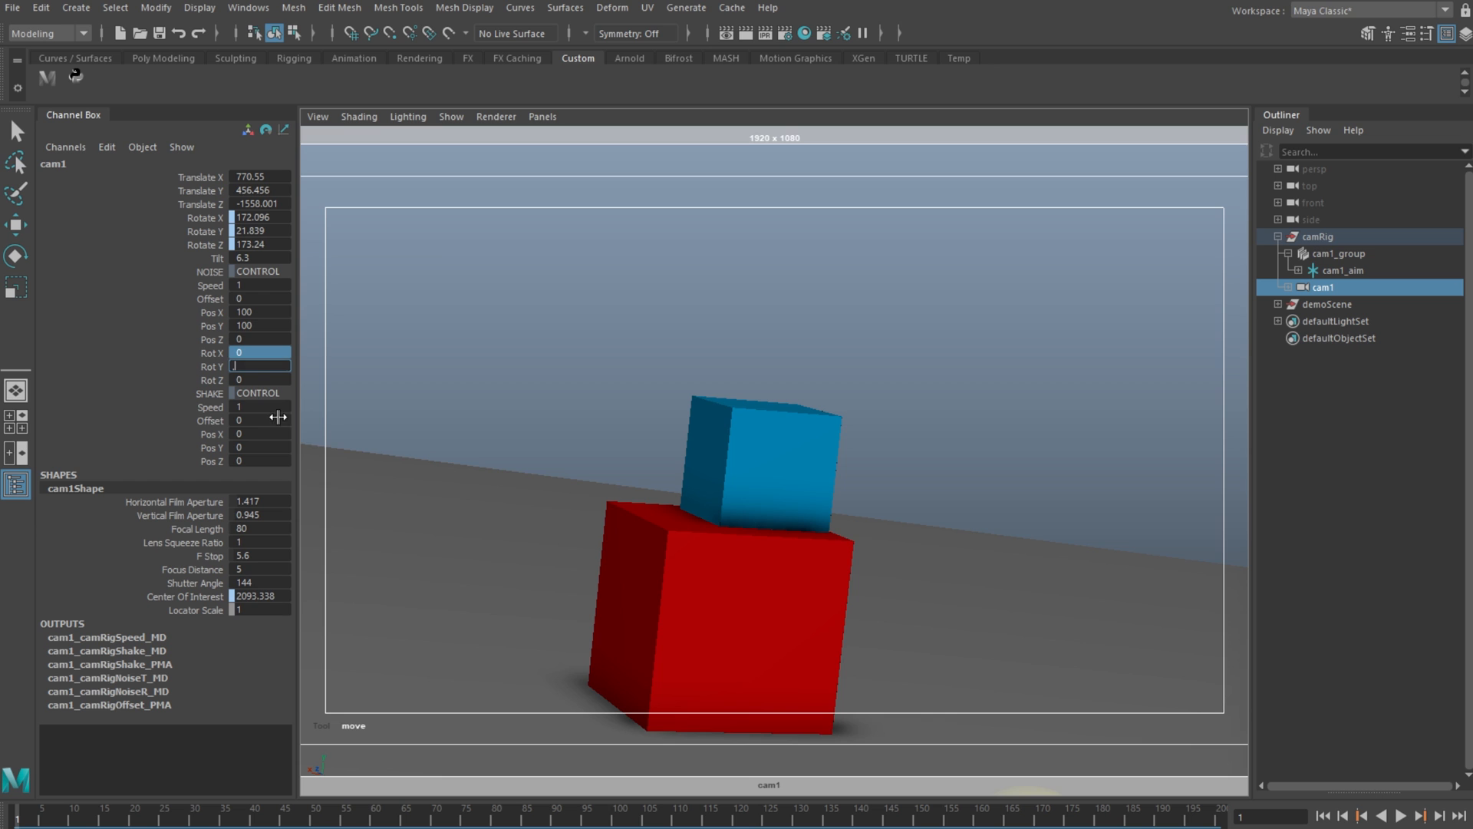
click(1398, 816)
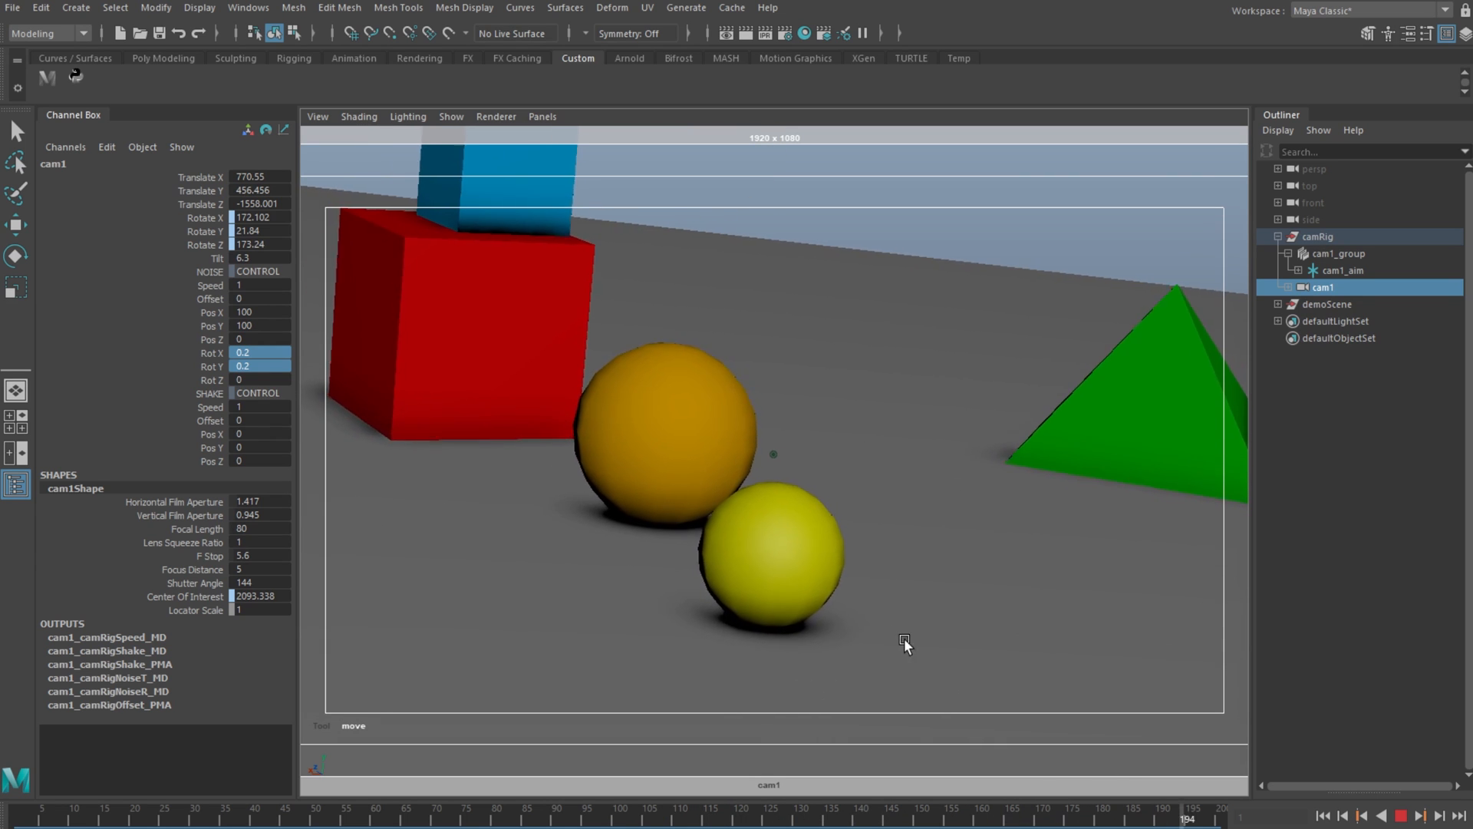
click(1401, 816)
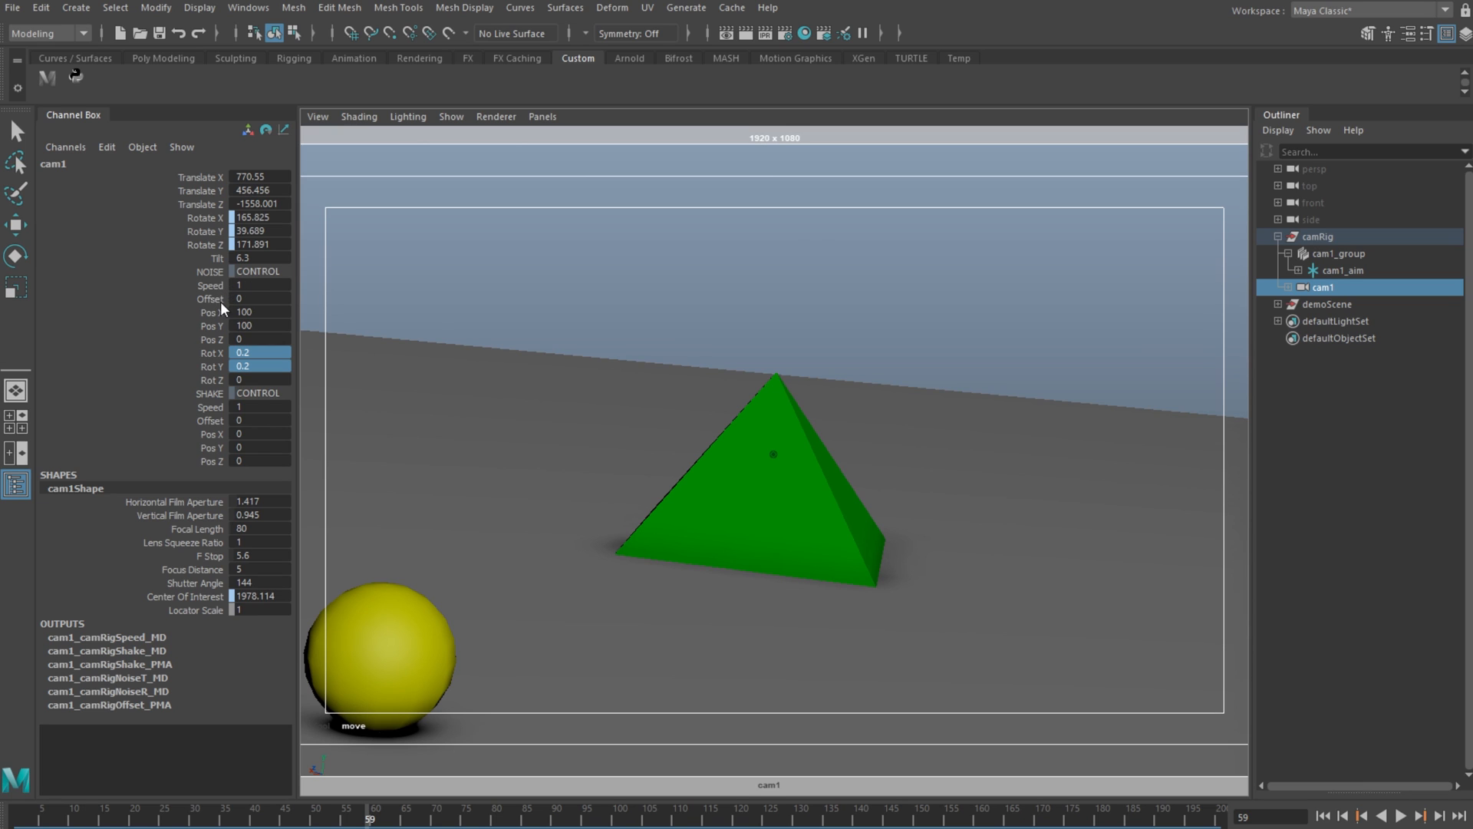
click(210, 298)
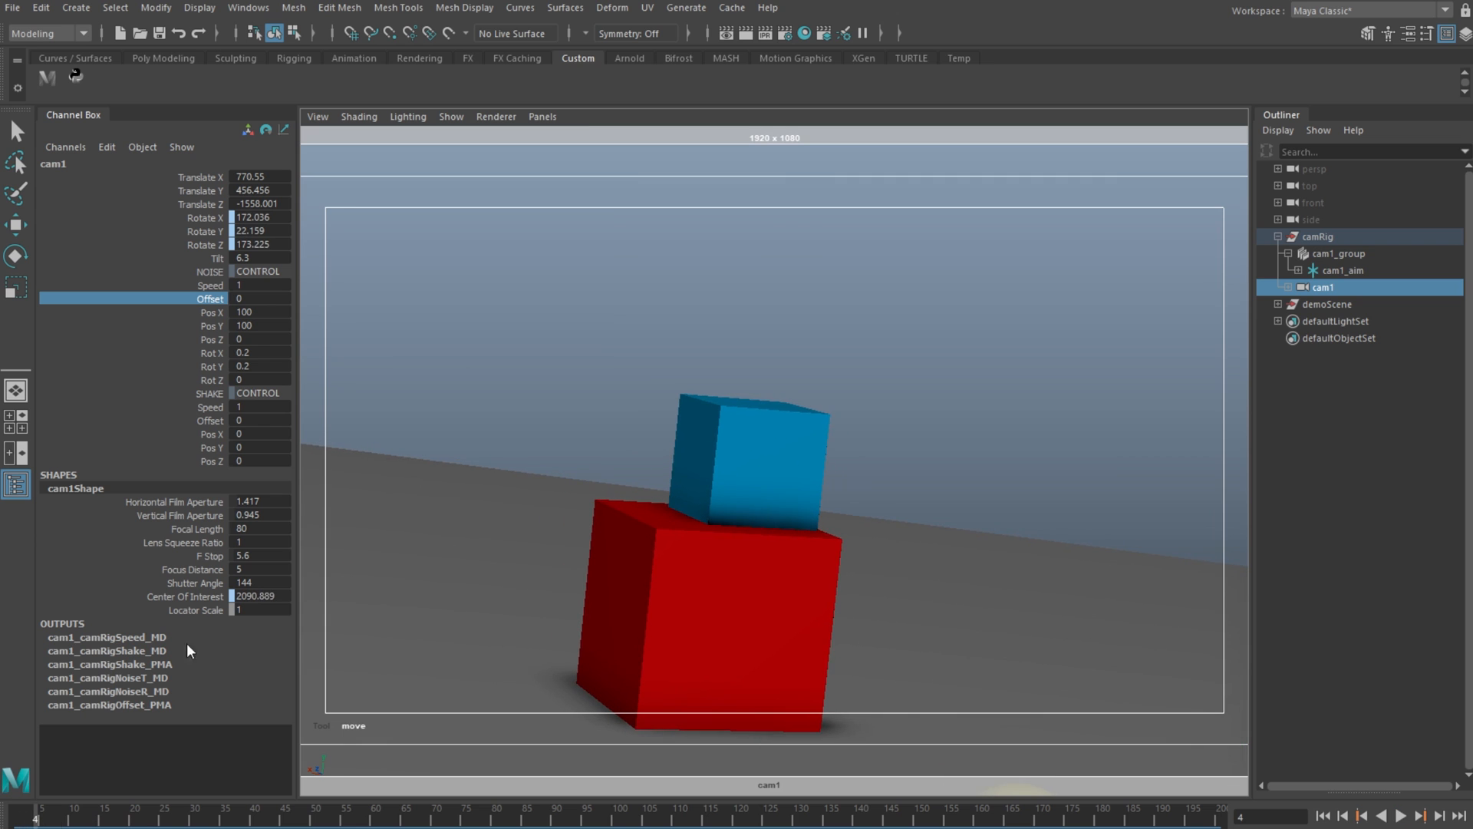
mouse_move(150, 611)
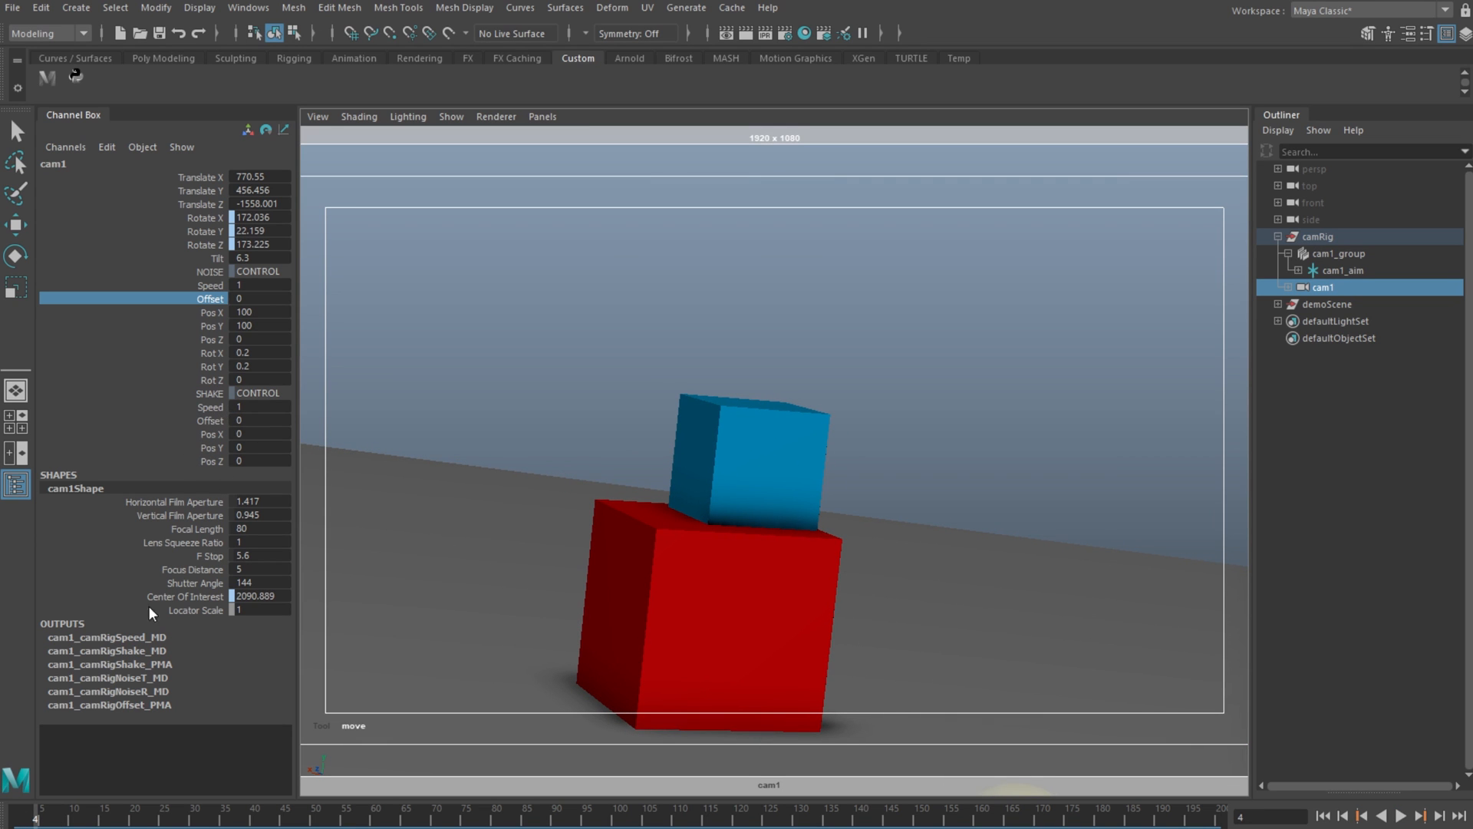
- Key cam1's shake Pos Y at frames 170 and 180, reaching 100 at frame 180
click(1419, 815)
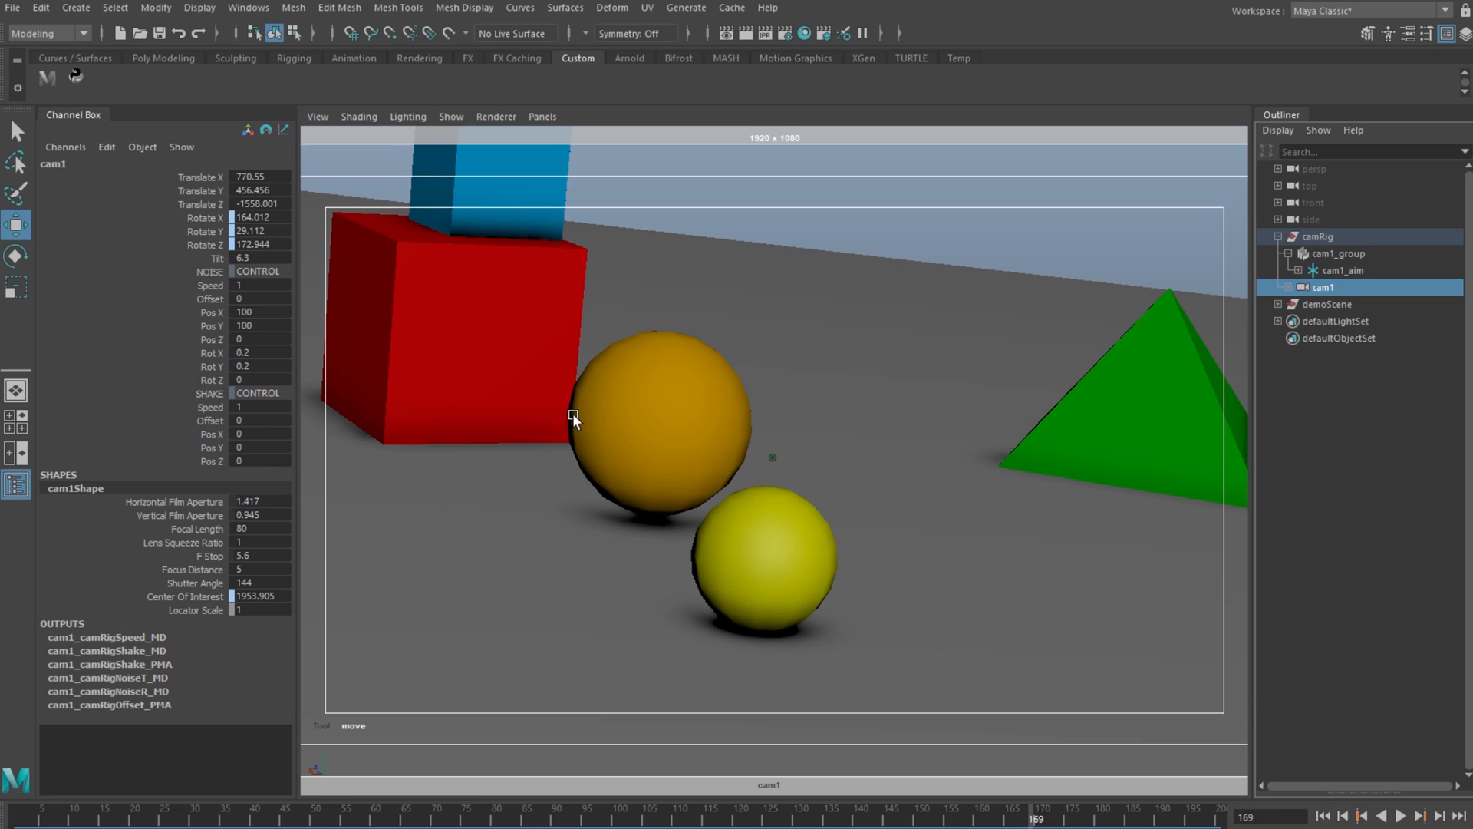
mouse_move(219, 456)
text(100)
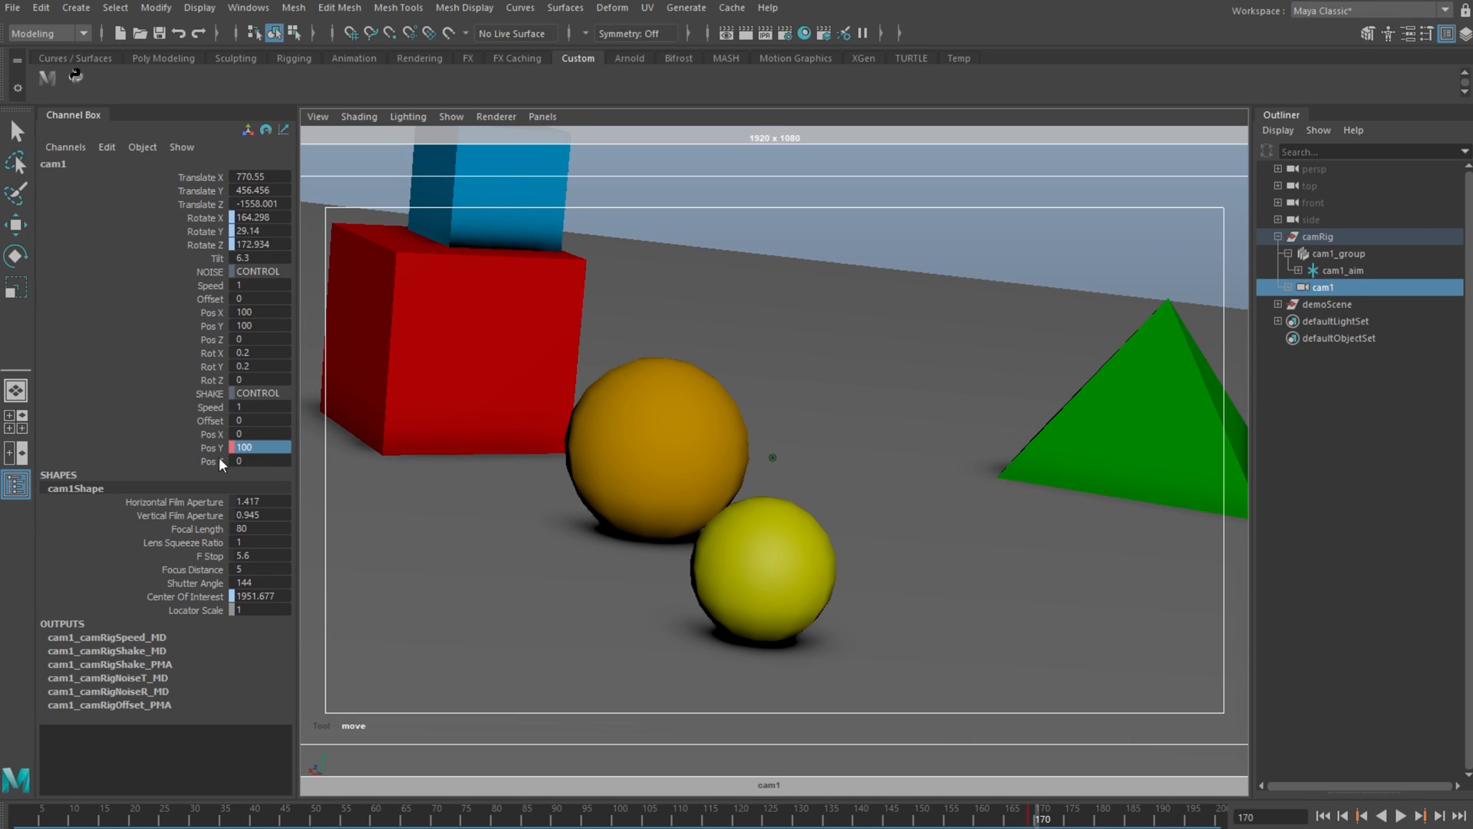
click(213, 447)
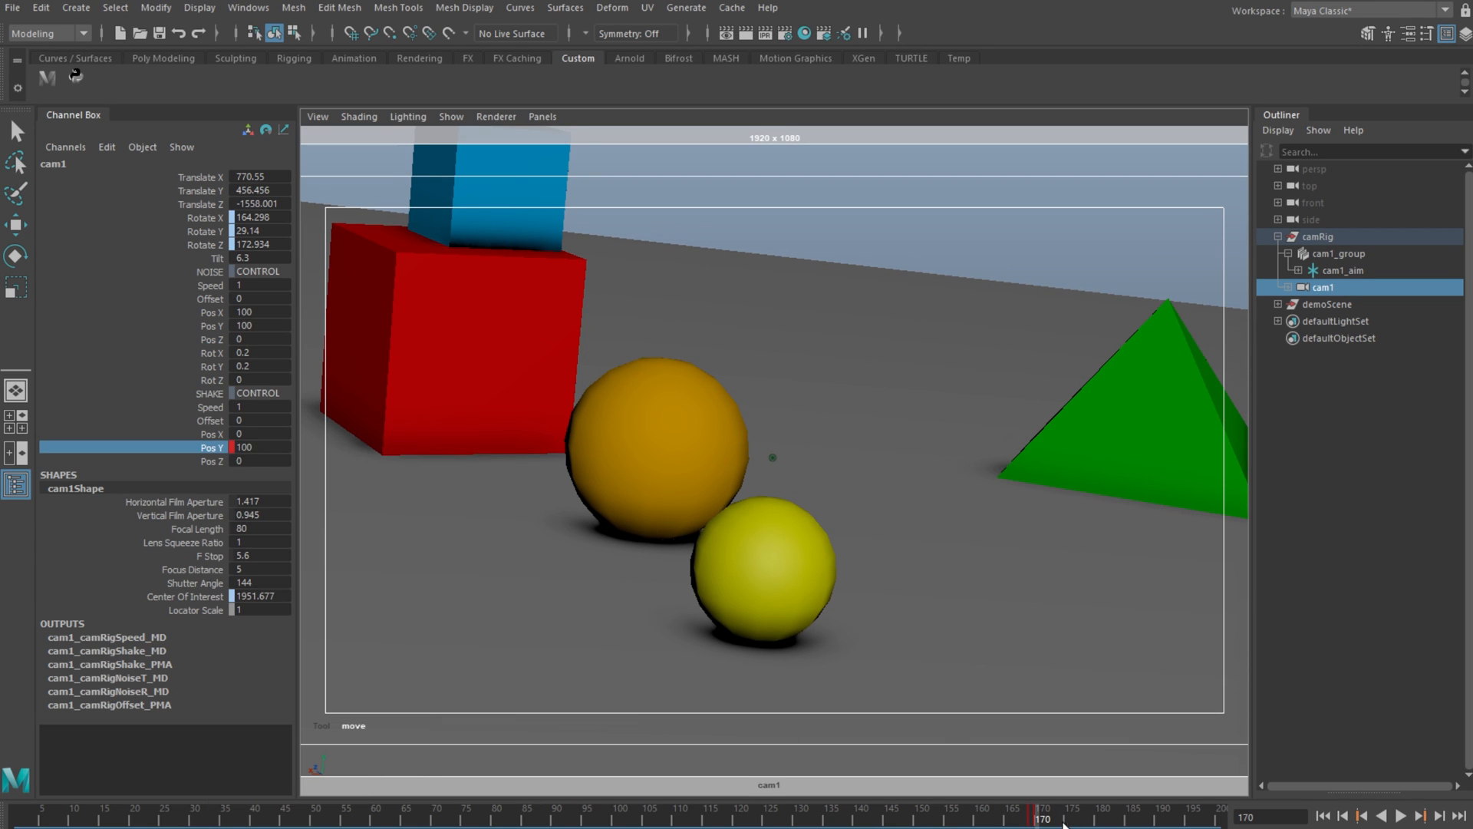
click(1422, 815)
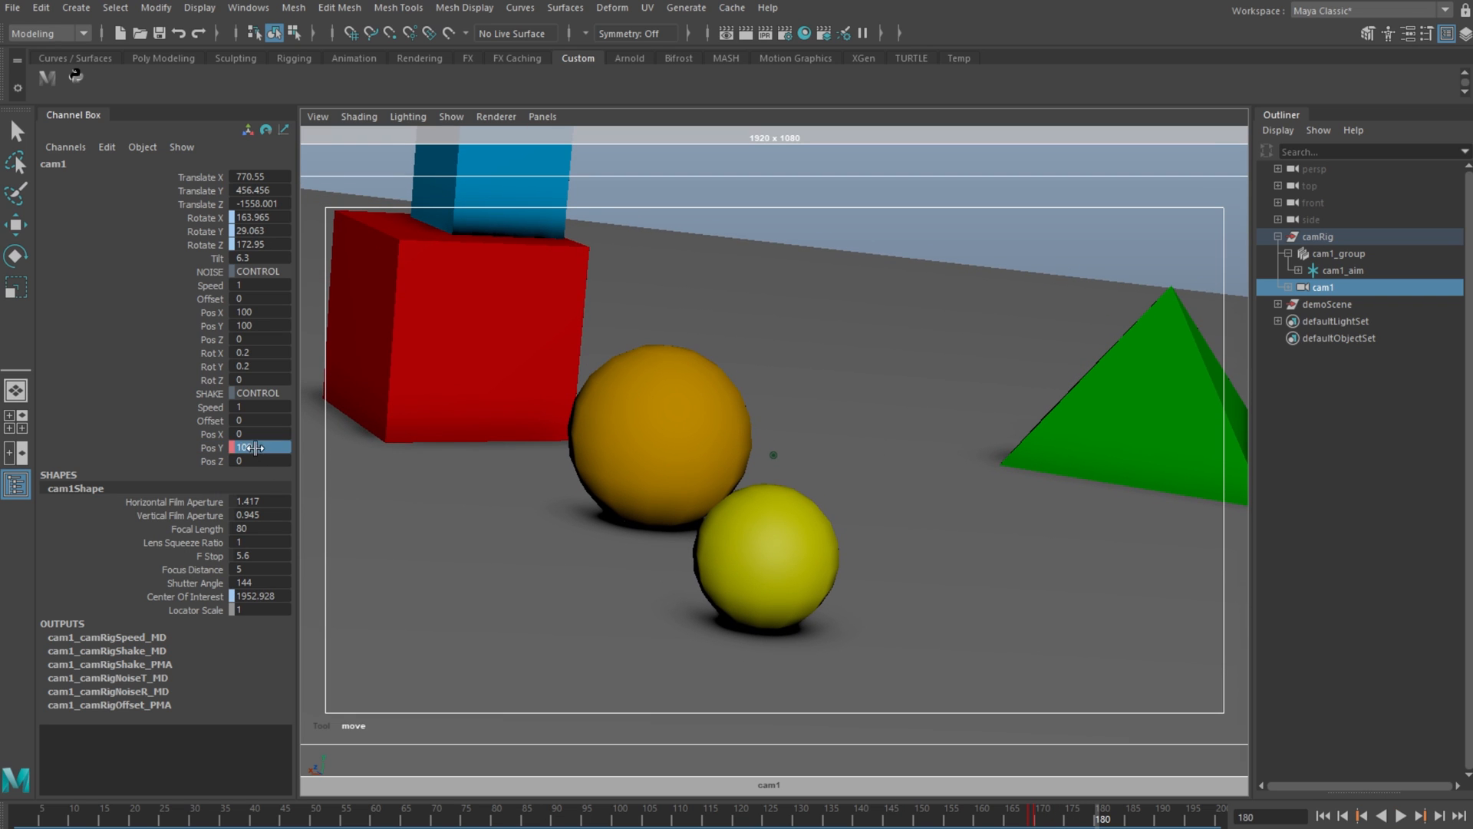
right_click(249, 446)
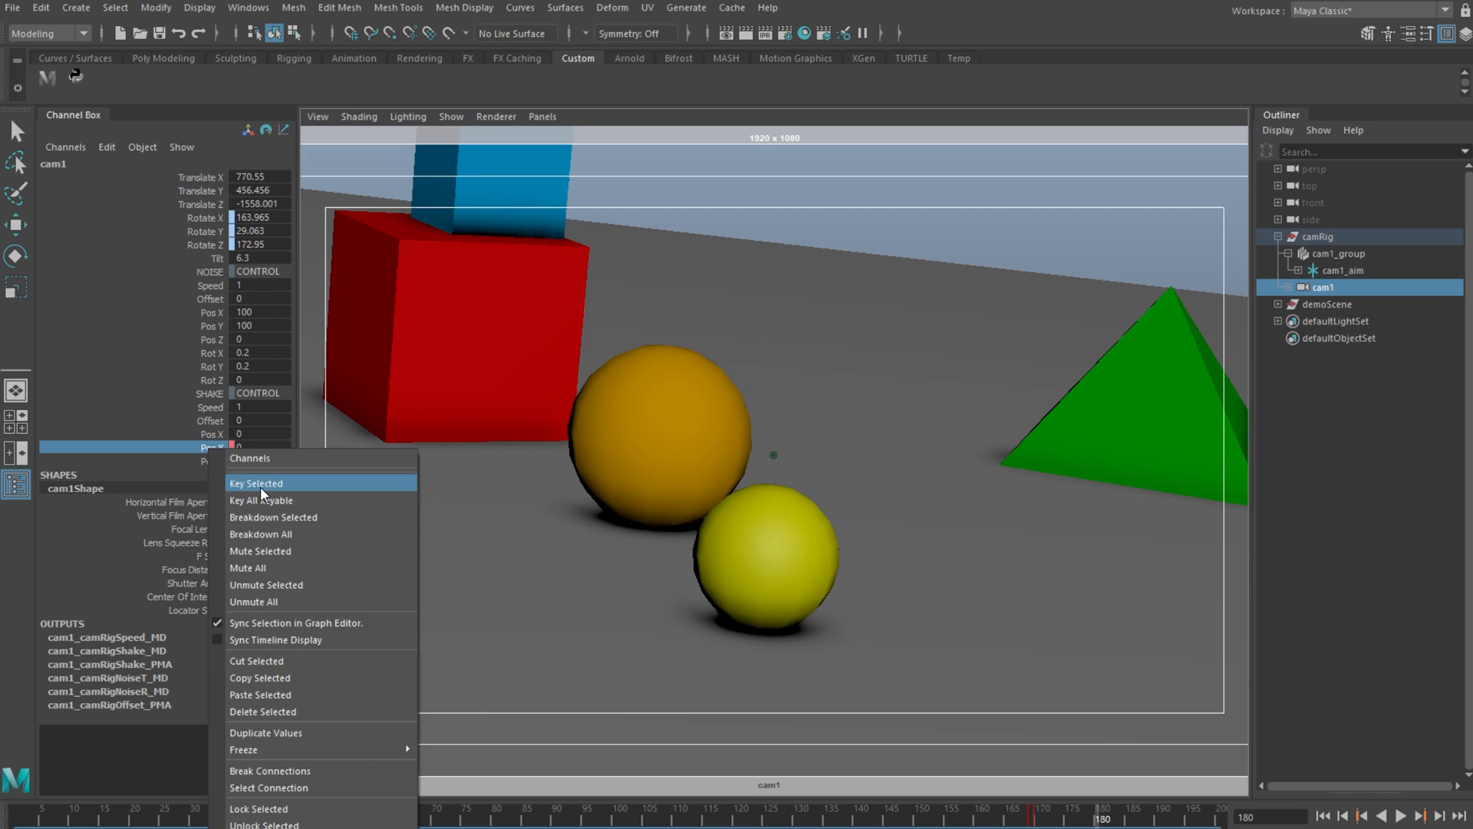
click(255, 483)
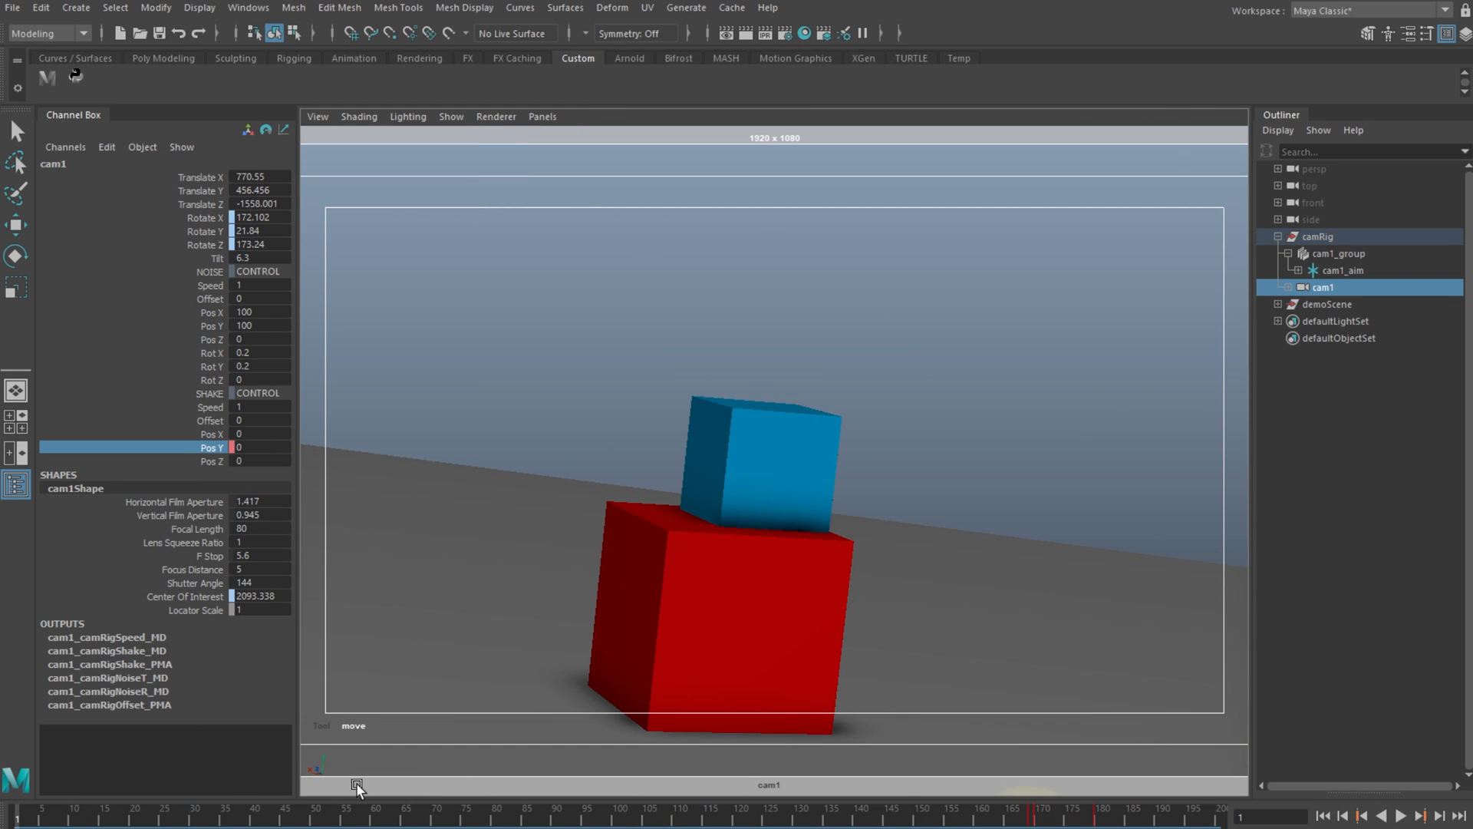